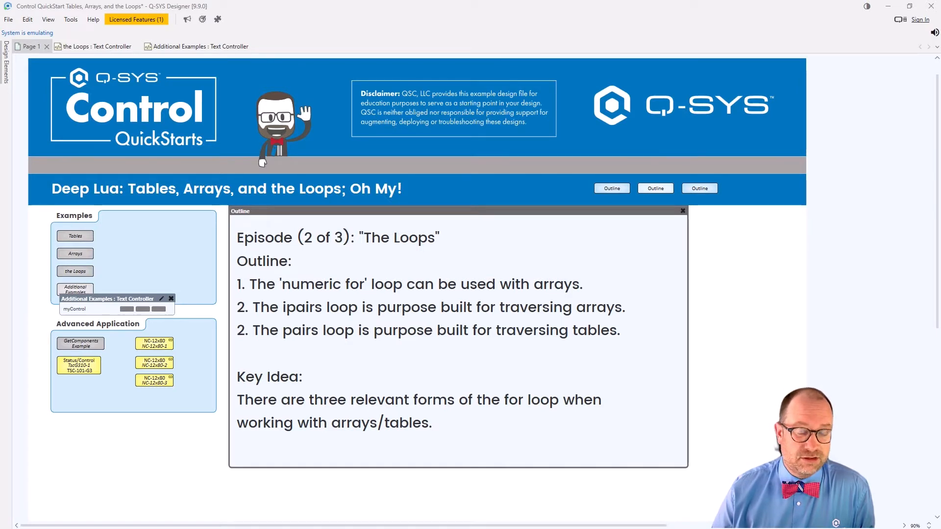
{"action": "mouse_move", "coordinate": [267, 474]}
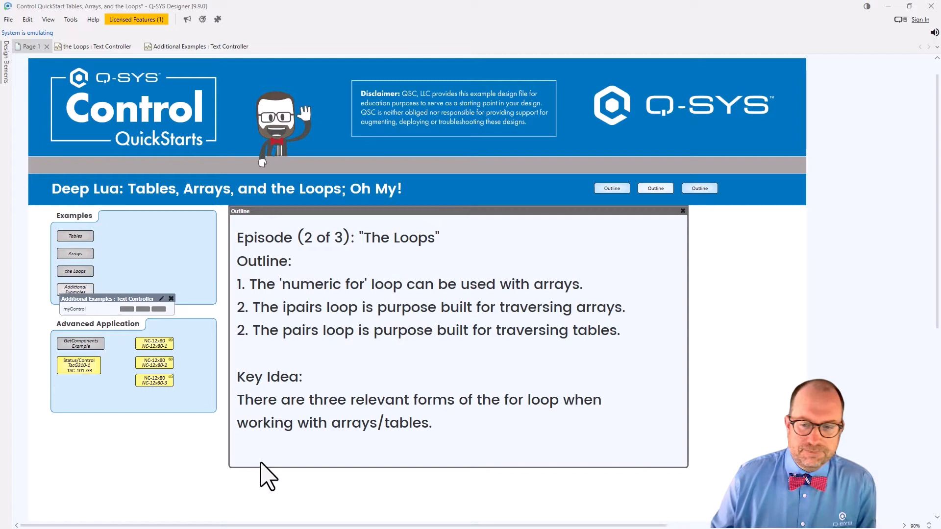
Step: Open the Loops Text Controller's script editor
{"action": "left_click", "coordinate": [682, 211]}
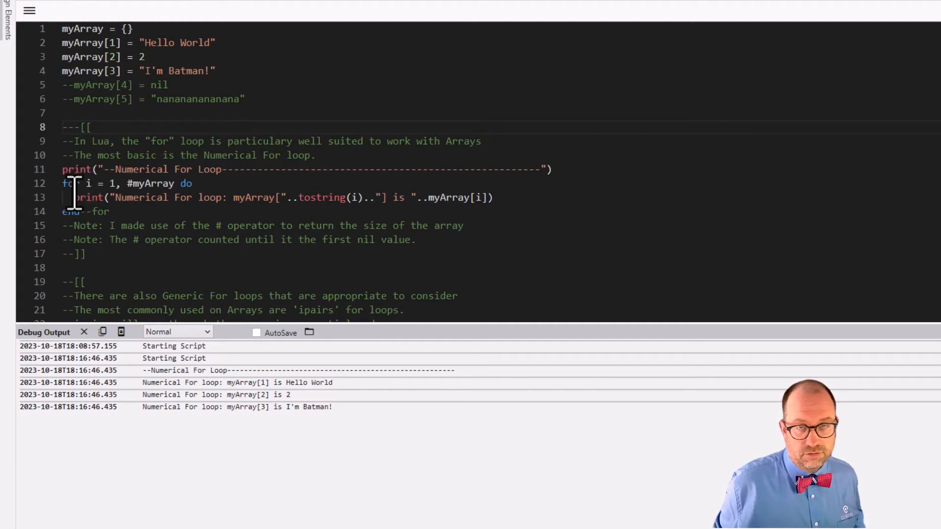
{"action": "mouse_move", "coordinate": [288, 420]}
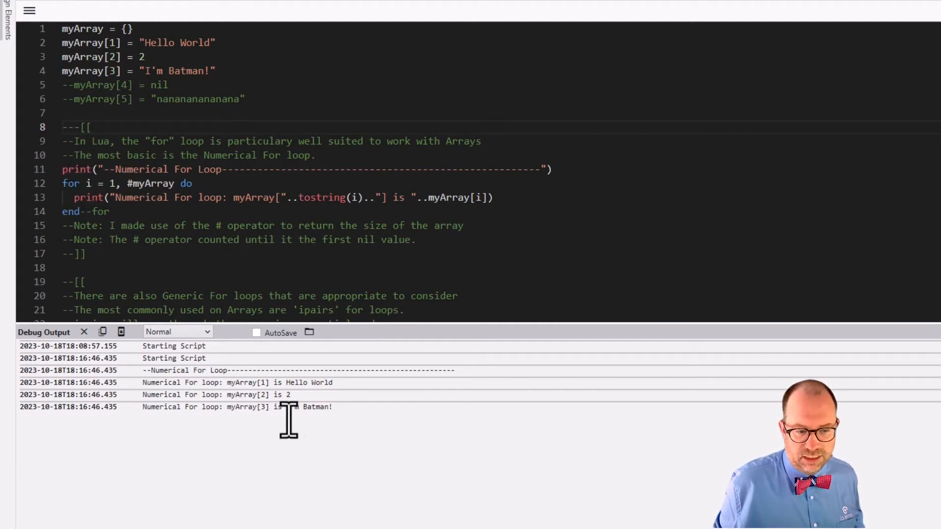
{"action": "mouse_move", "coordinate": [225, 387]}
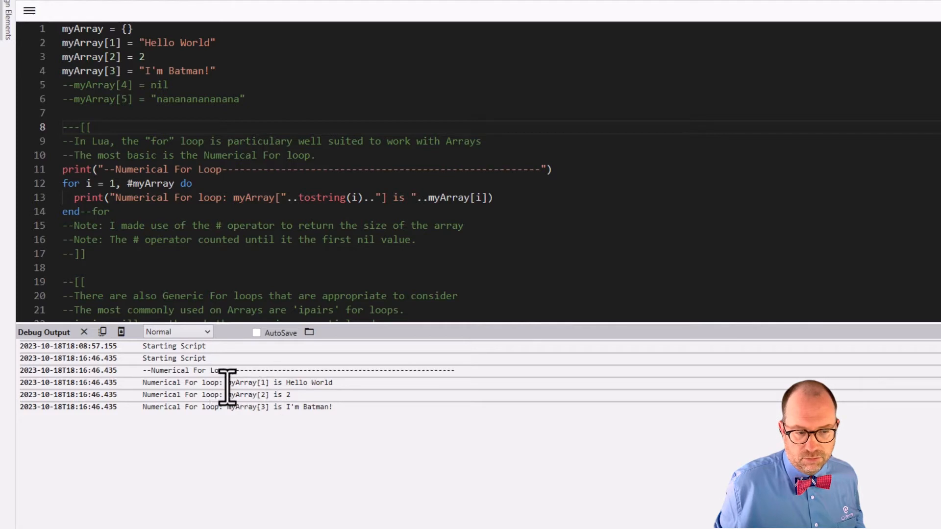
{"action": "mouse_move", "coordinate": [266, 418]}
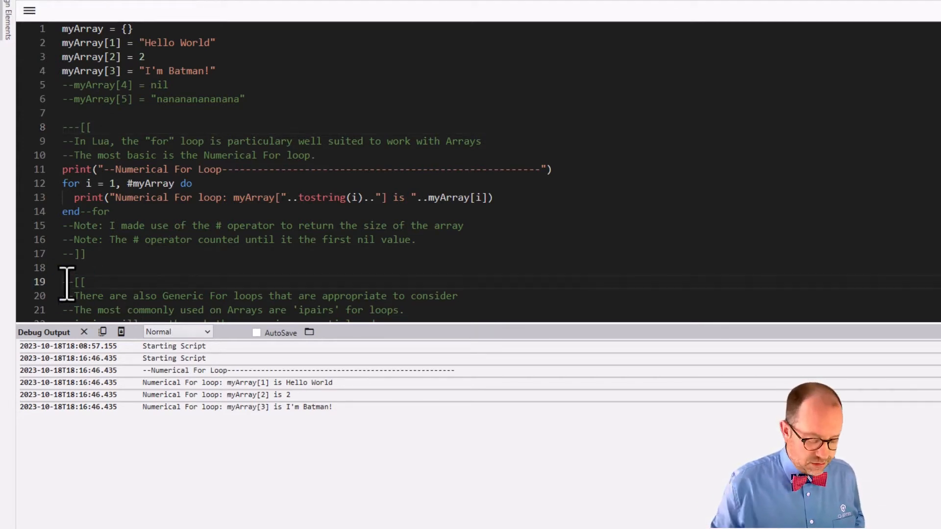
{"action": "type", "text": "-"}
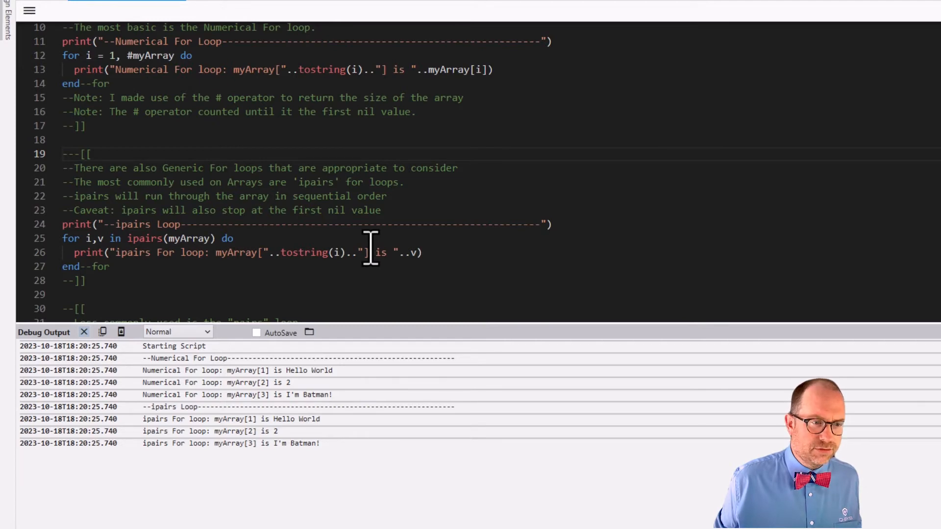
{"action": "scroll", "scroll_direction": "down", "scroll_amount": 3}
{"action": "type", "text": "-"}
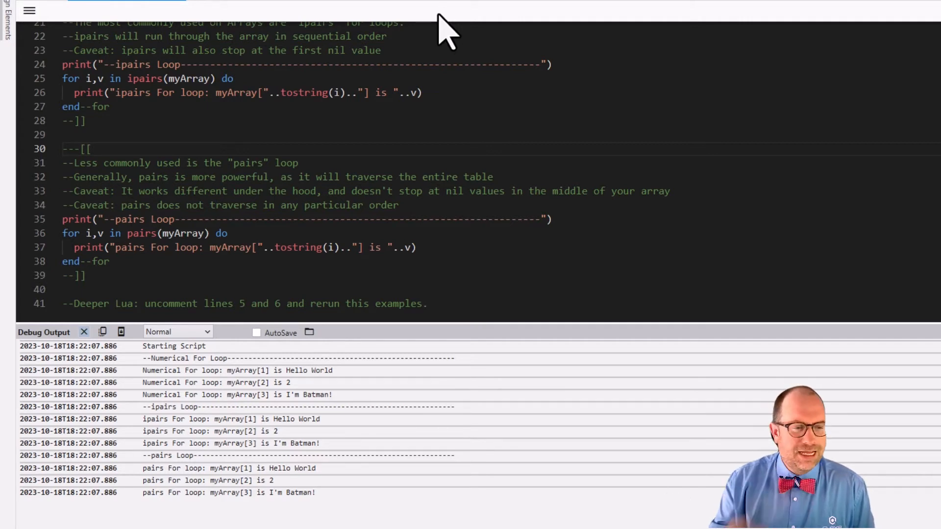
{"action": "mouse_move", "coordinate": [374, 163]}
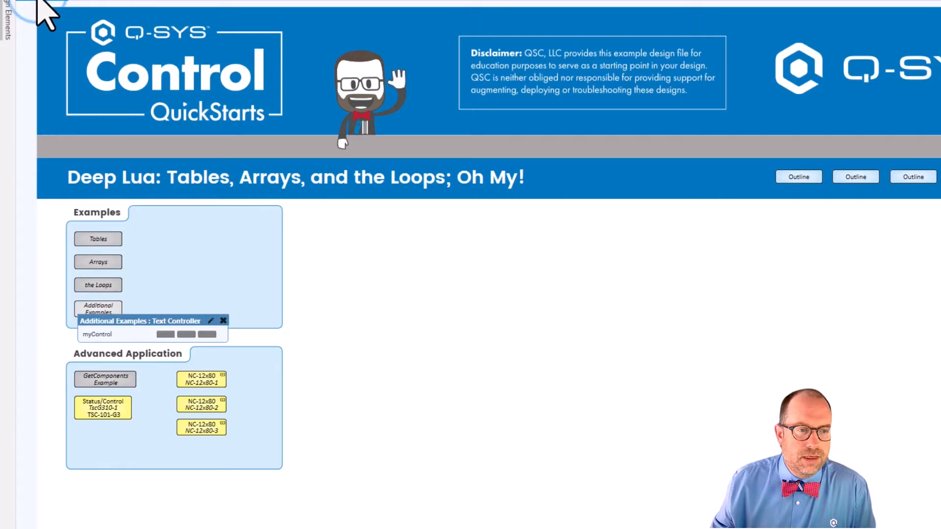
{"action": "mouse_move", "coordinate": [169, 231]}
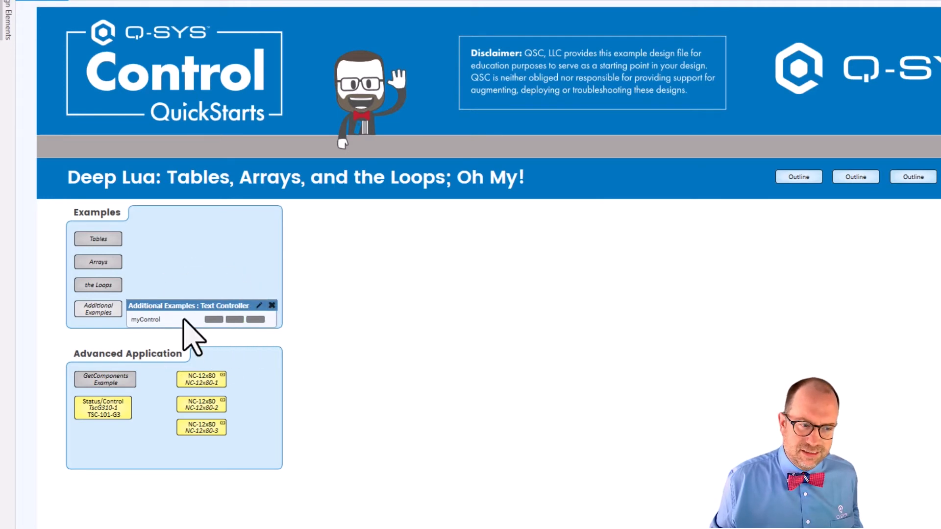
{"action": "left_click", "coordinate": [214, 319]}
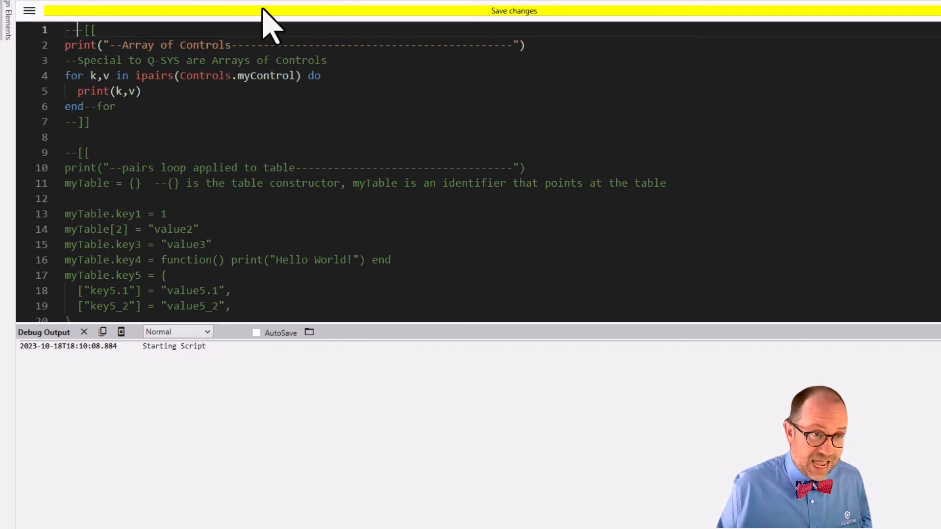
Step: Save the script with the Array of Controls ipairs block commented out
{"action": "left_click", "coordinate": [514, 10]}
{"action": "type", "text": "-"}
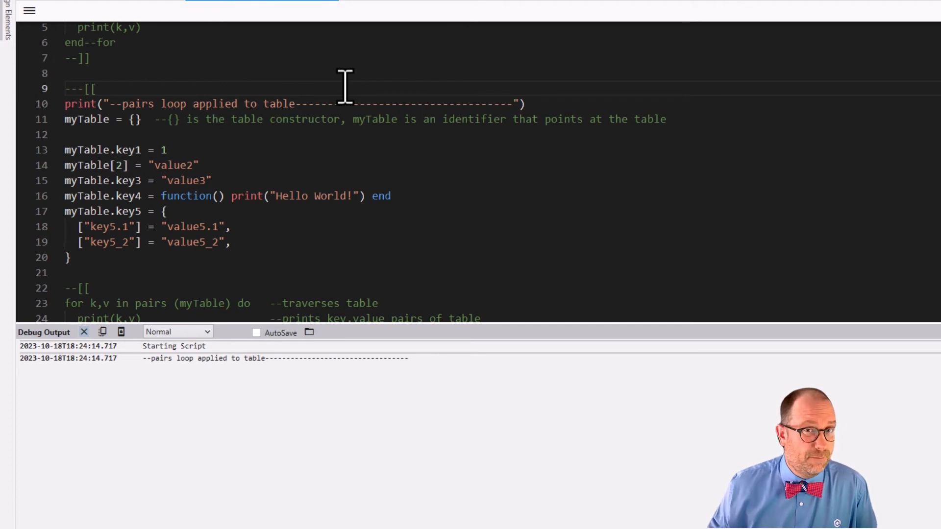
Step: Scroll down to the myTable block in the script
{"action": "scroll", "scroll_direction": "down", "scroll_amount": 3}
{"action": "type", "text": "-"}
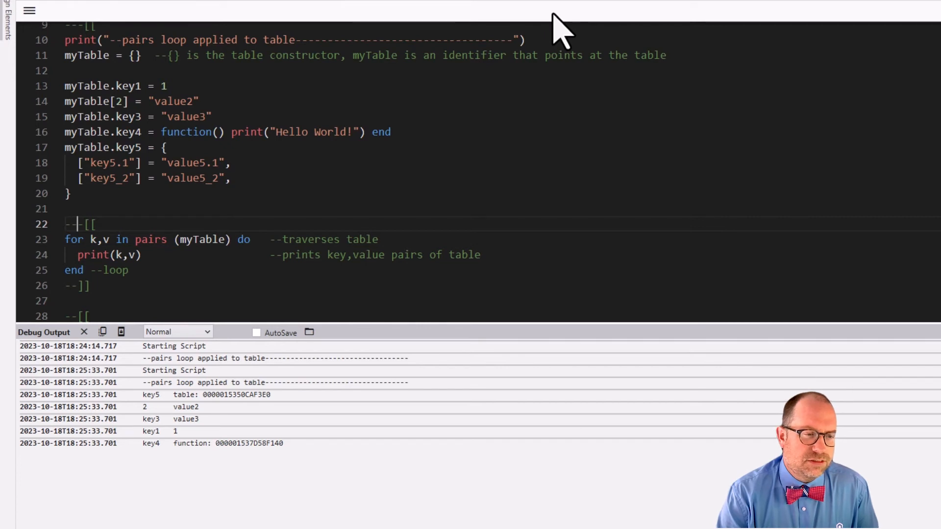
{"action": "mouse_move", "coordinate": [501, 60]}
{"action": "type", "text": "-"}
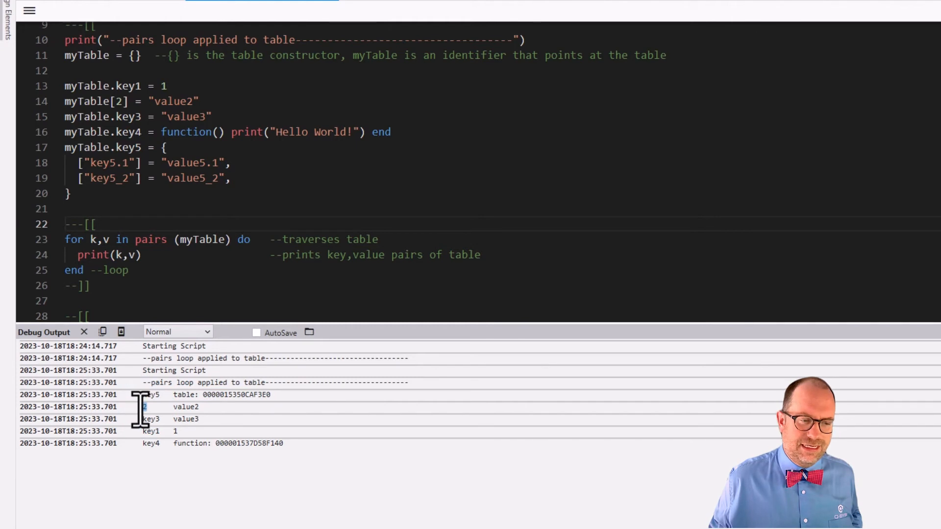
Step: Select the key 2 entry in the pairs loop's debug output
{"action": "left_click", "coordinate": [150, 431]}
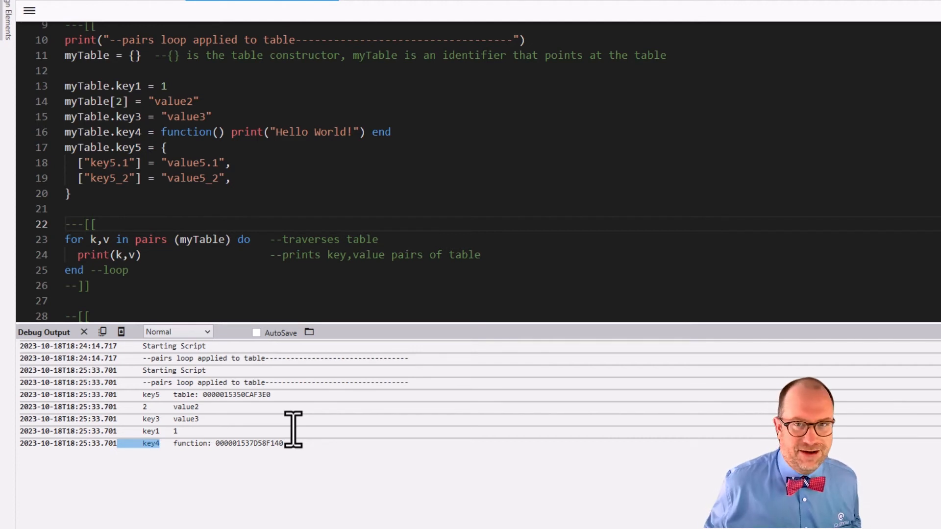
Step: Select the key4 function entry, then scroll down to the nested table-loop block
{"action": "left_click", "coordinate": [29, 10]}
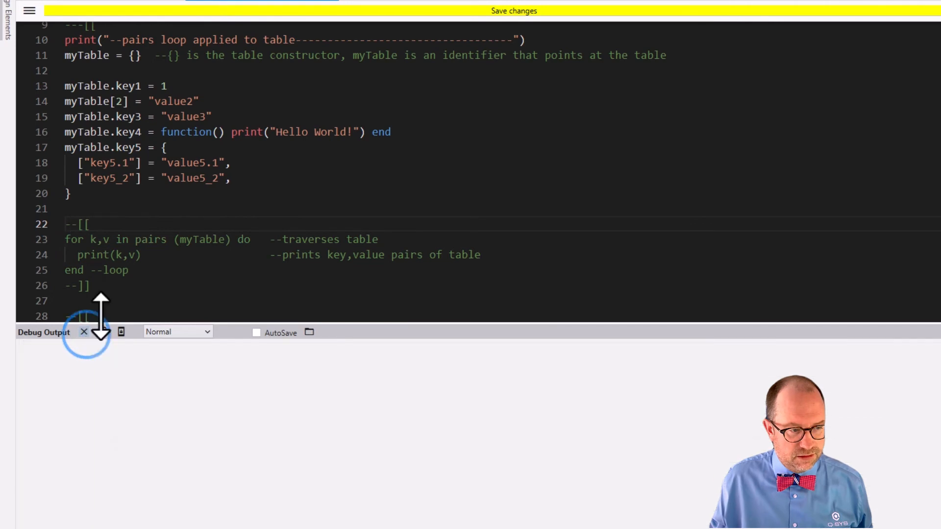
{"action": "scroll", "scroll_direction": "down", "scroll_amount": 3}
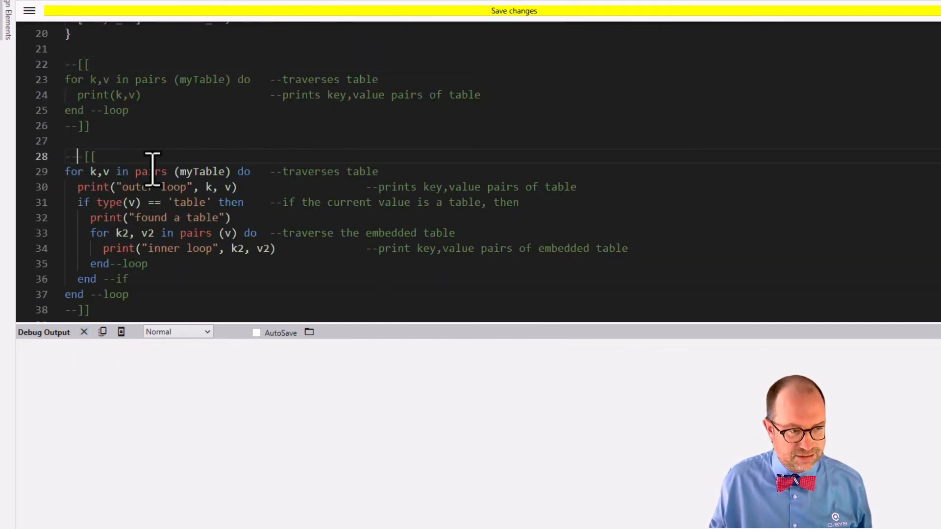
{"action": "scroll", "scroll_direction": "down", "scroll_amount": 3}
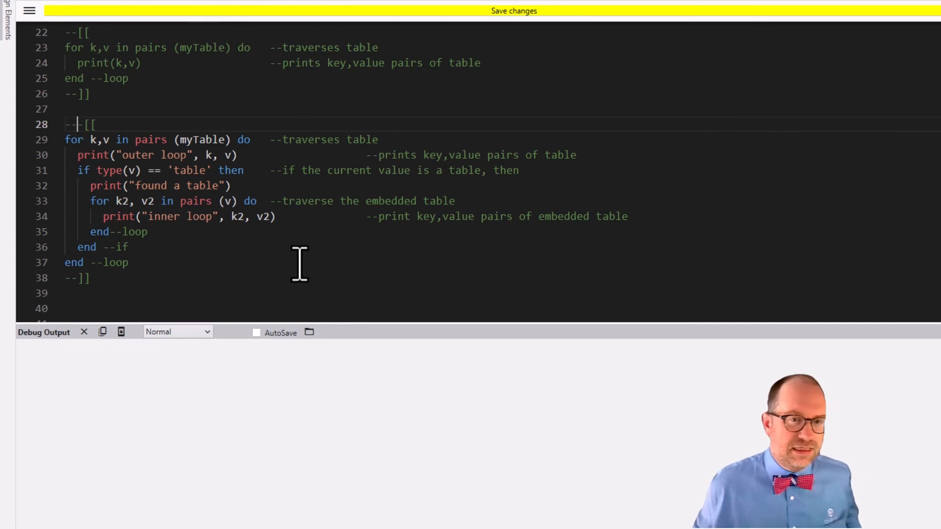
{"action": "mouse_move", "coordinate": [218, 99]}
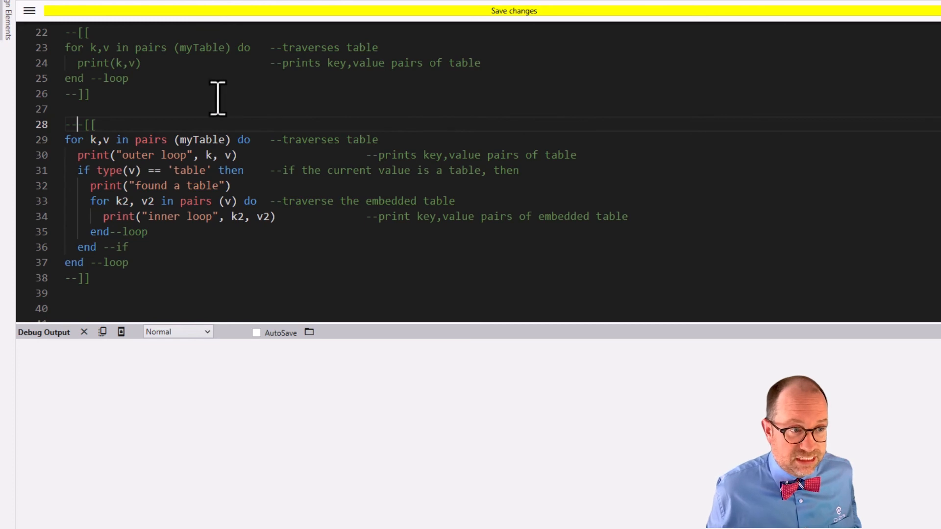
{"action": "mouse_move", "coordinate": [168, 112]}
{"action": "type", "text": "-"}
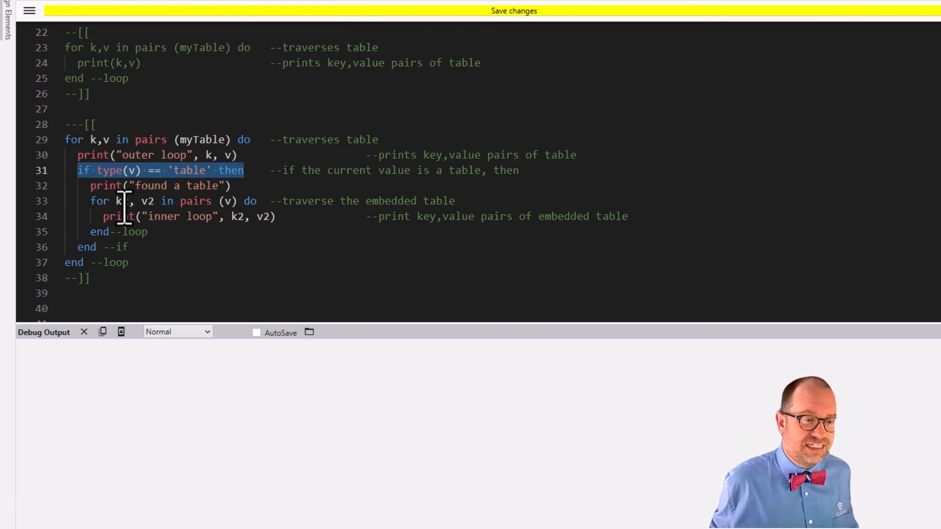
{"action": "mouse_move", "coordinate": [192, 231]}
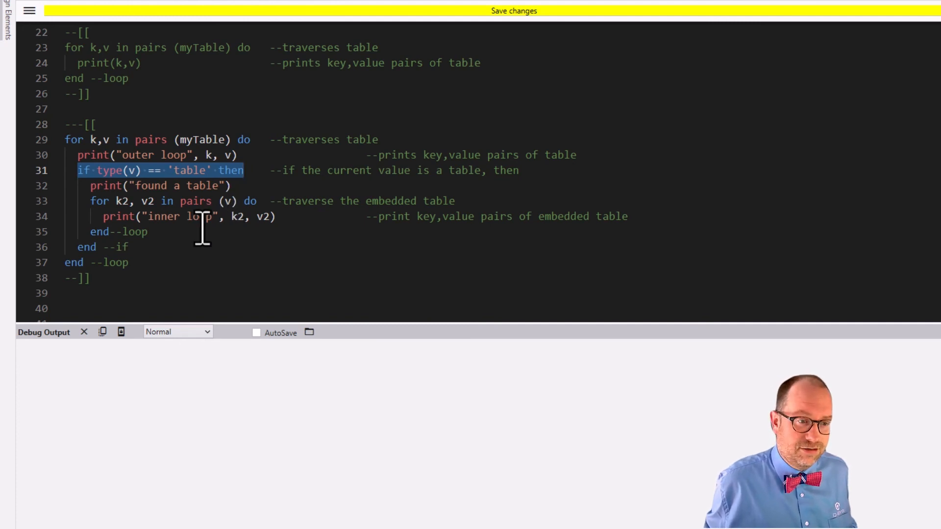
{"action": "mouse_move", "coordinate": [326, 24]}
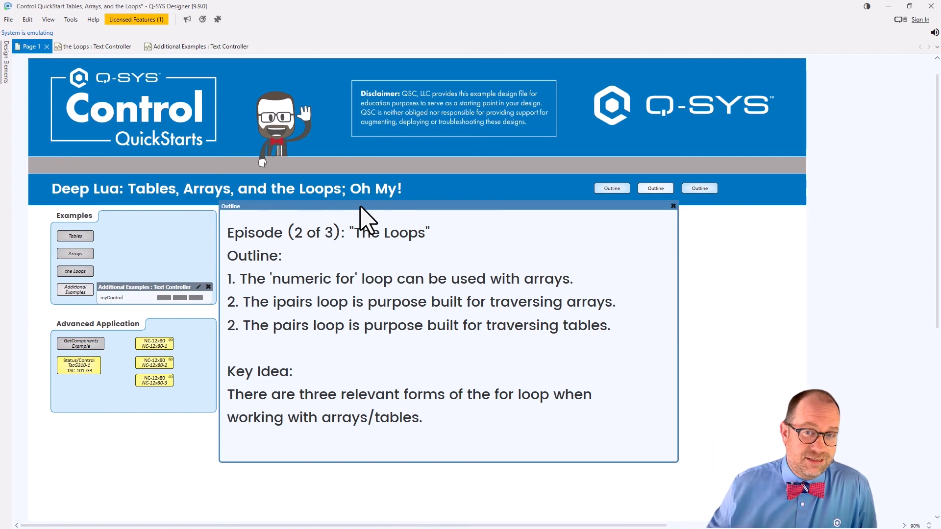
{"action": "mouse_move", "coordinate": [673, 205]}
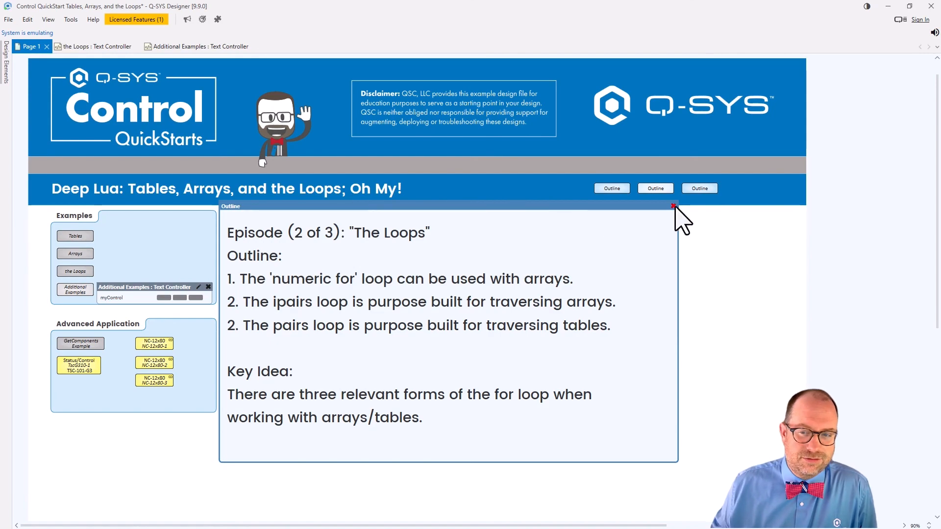